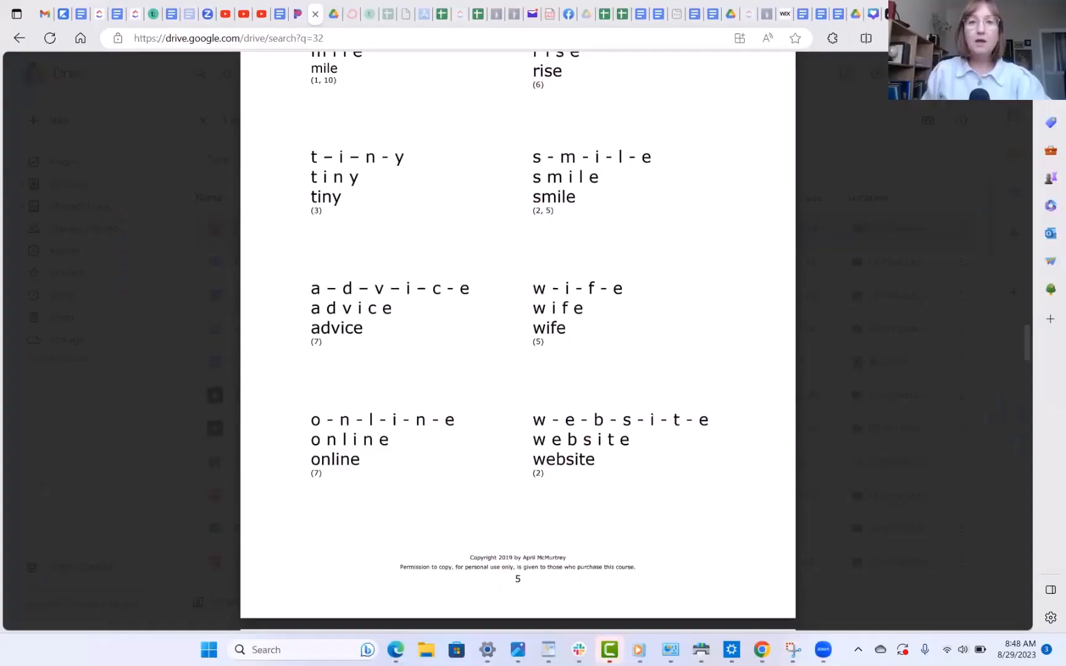
pyautogui.moveTo(614, 244)
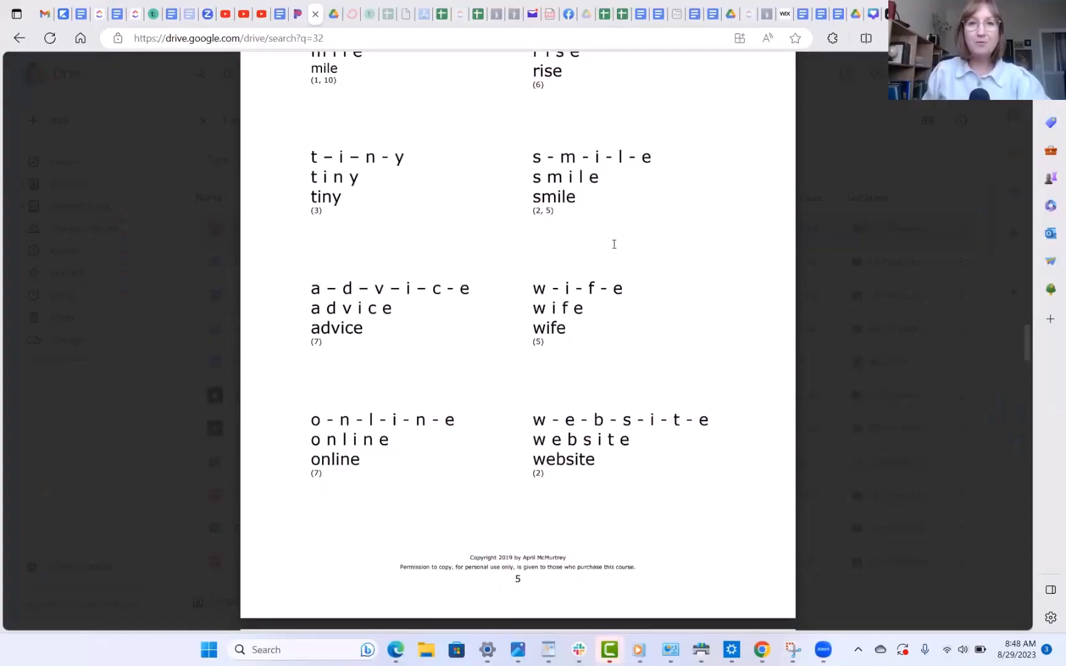
pyautogui.moveTo(558, 244)
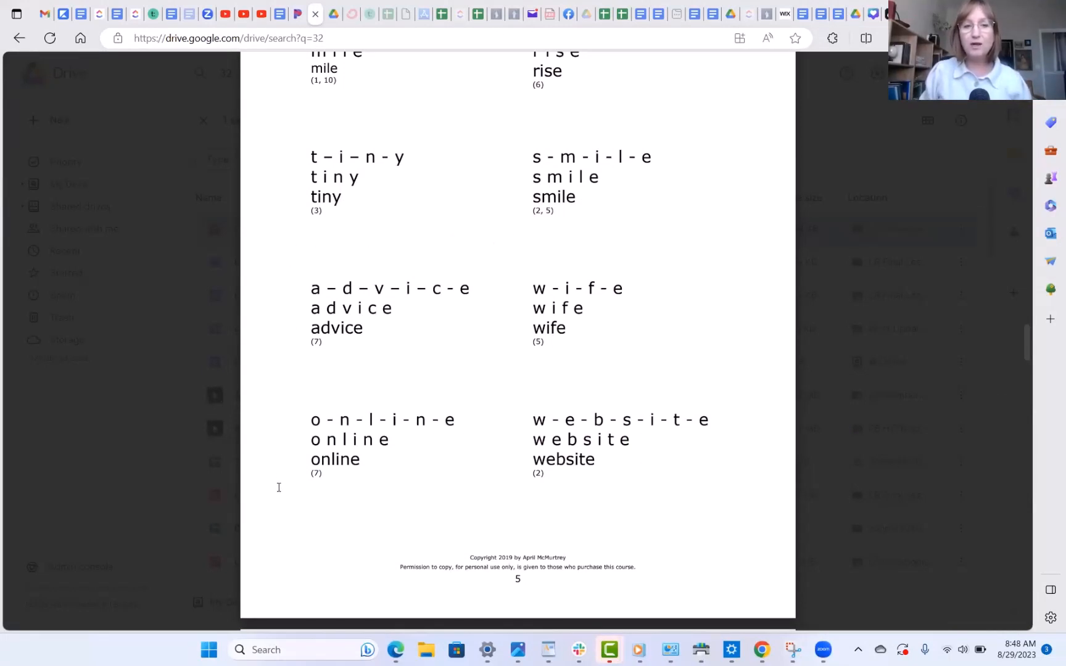
pyautogui.moveTo(278, 385)
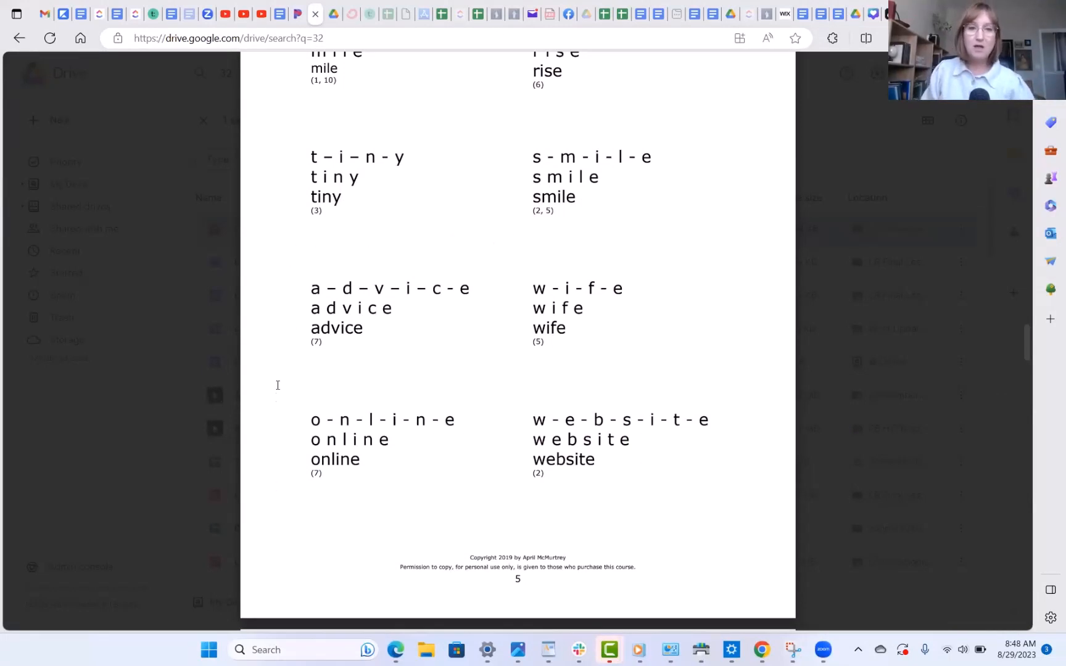
pyautogui.moveTo(329, 299)
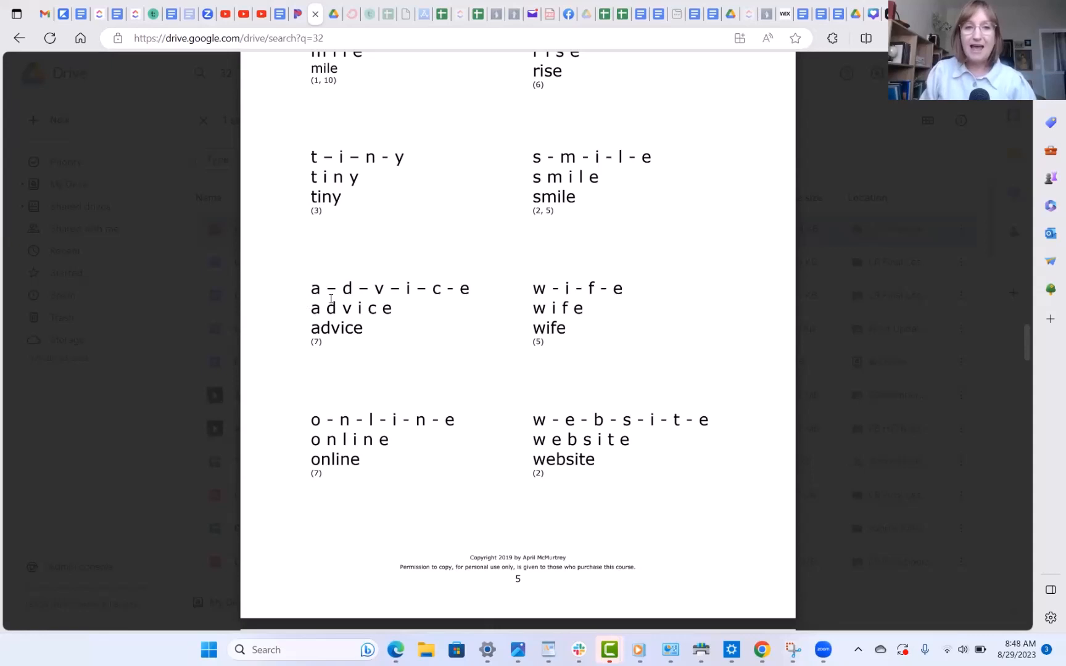
pyautogui.moveTo(471, 303)
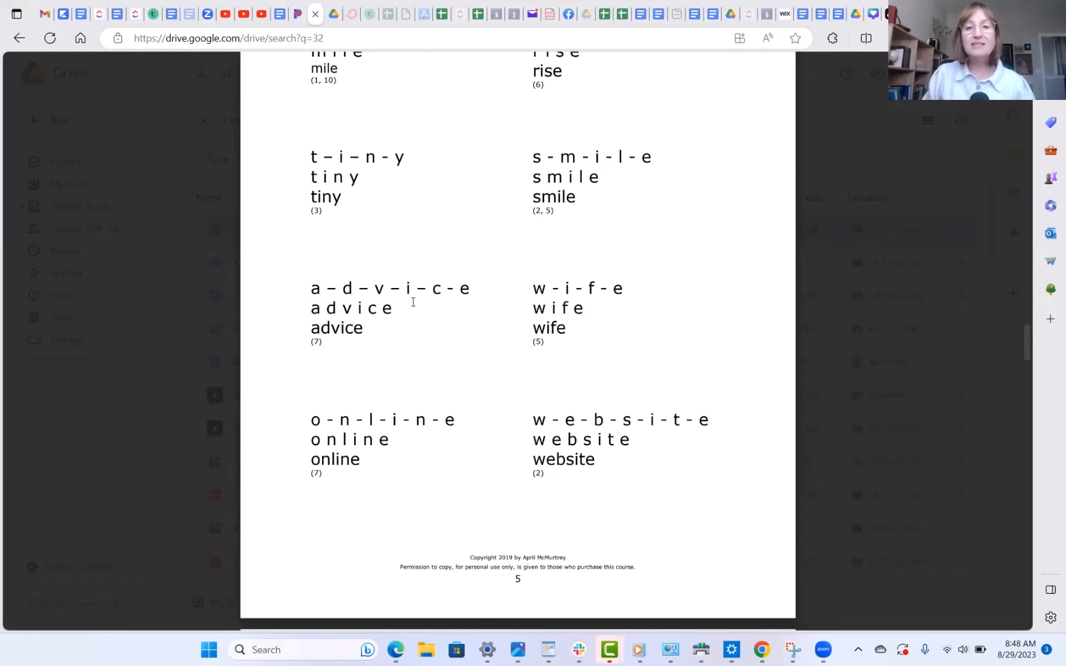
pyautogui.moveTo(471, 282)
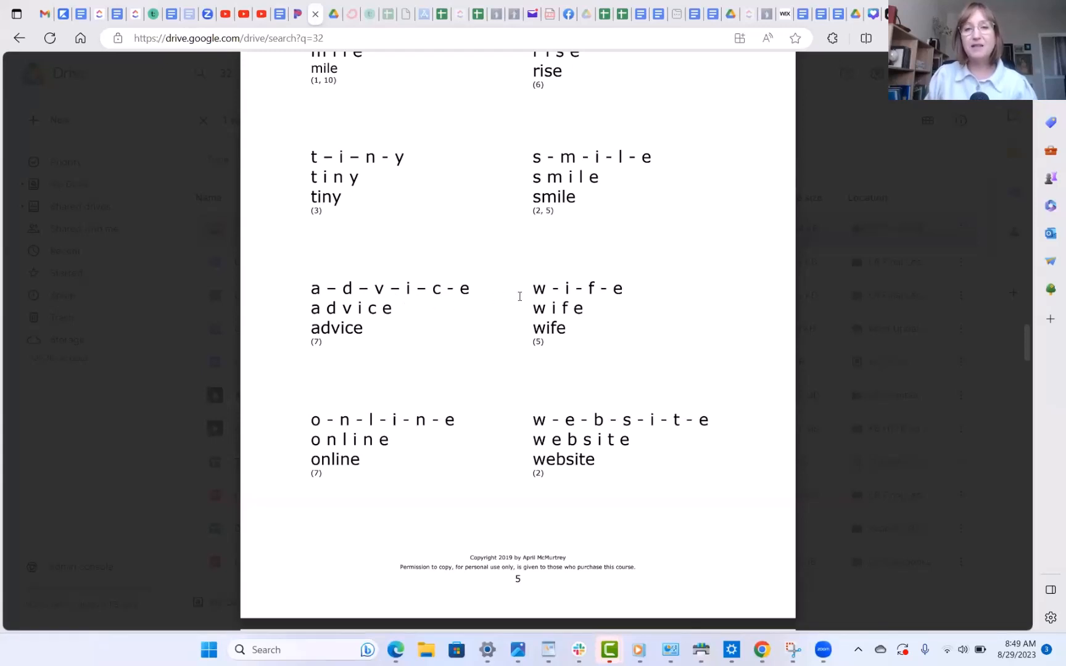
pyautogui.moveTo(608, 295)
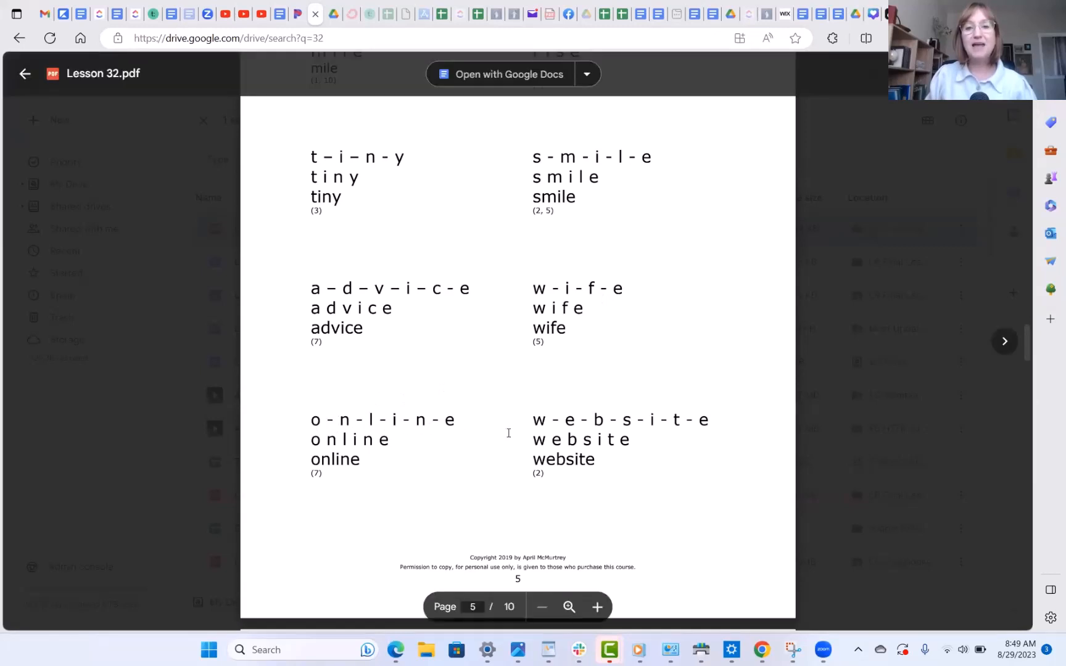
pyautogui.scroll(3)
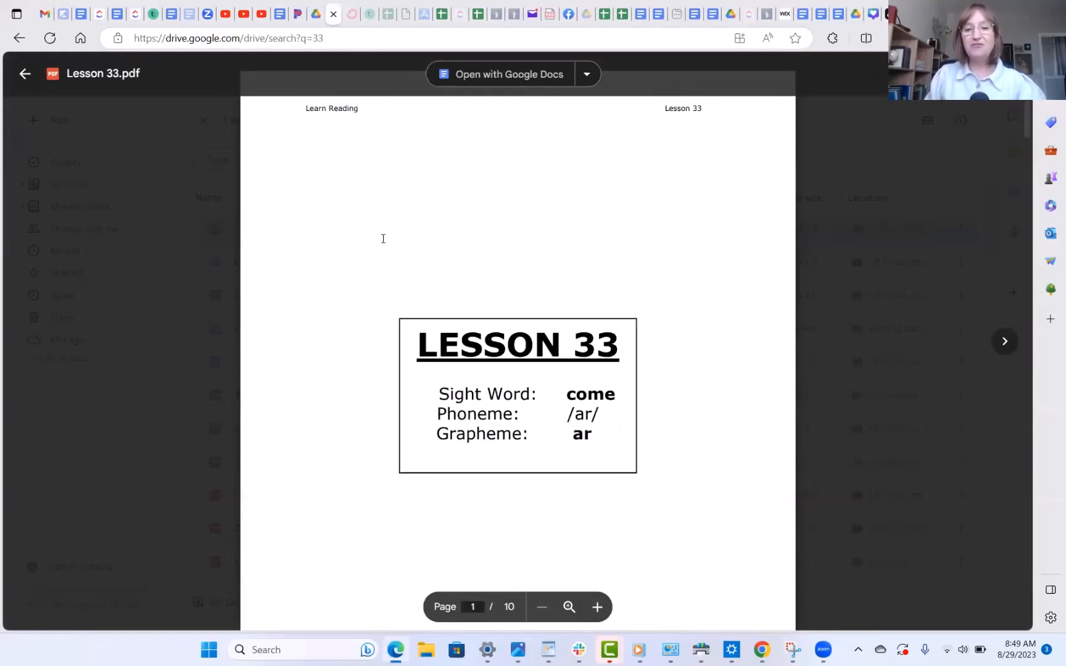
pyautogui.scroll(-3)
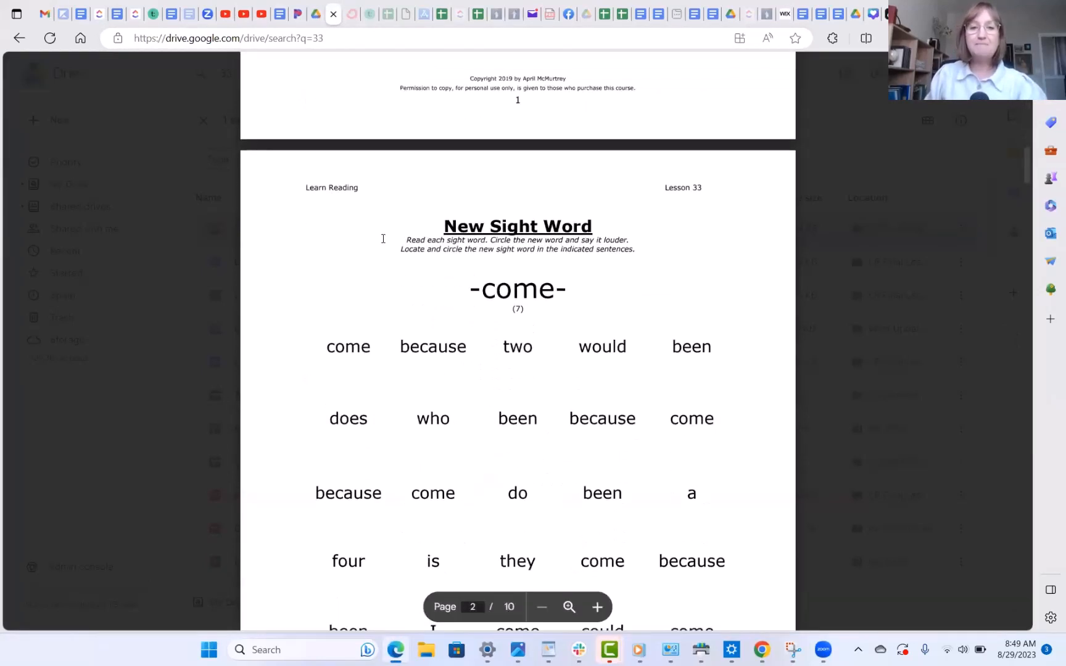
pyautogui.scroll(-3)
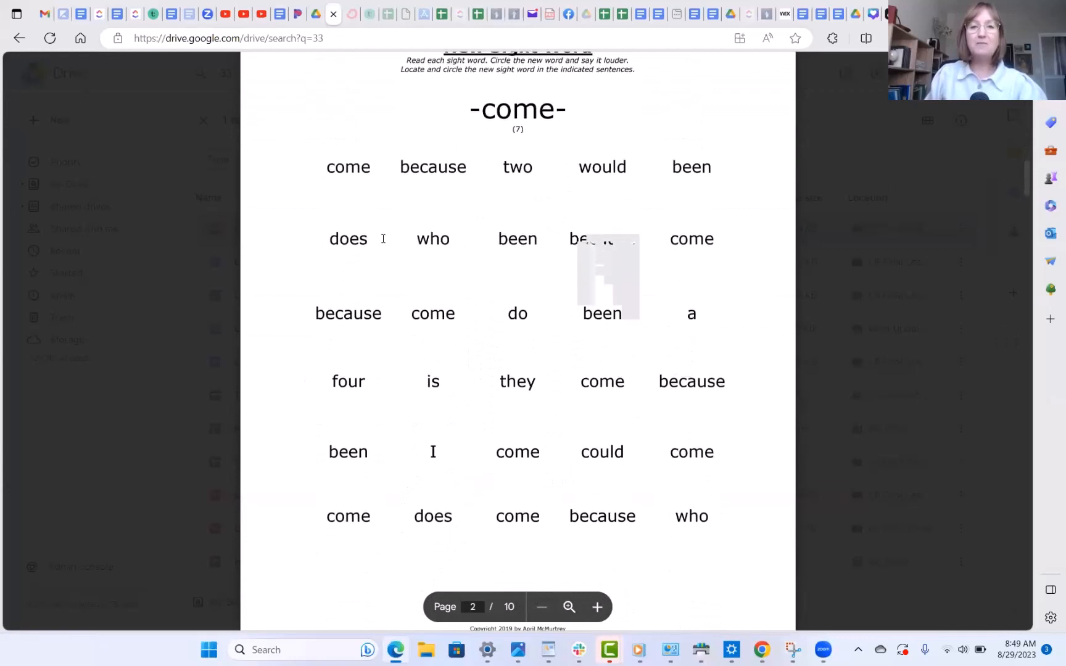
pyautogui.scroll(3)
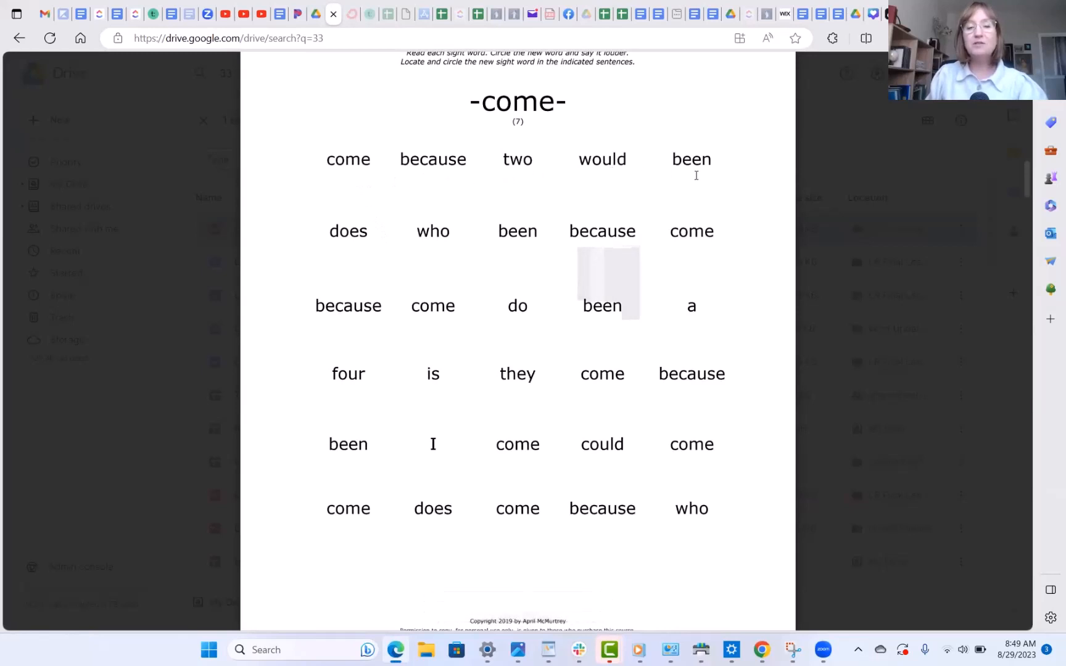
pyautogui.moveTo(385, 153)
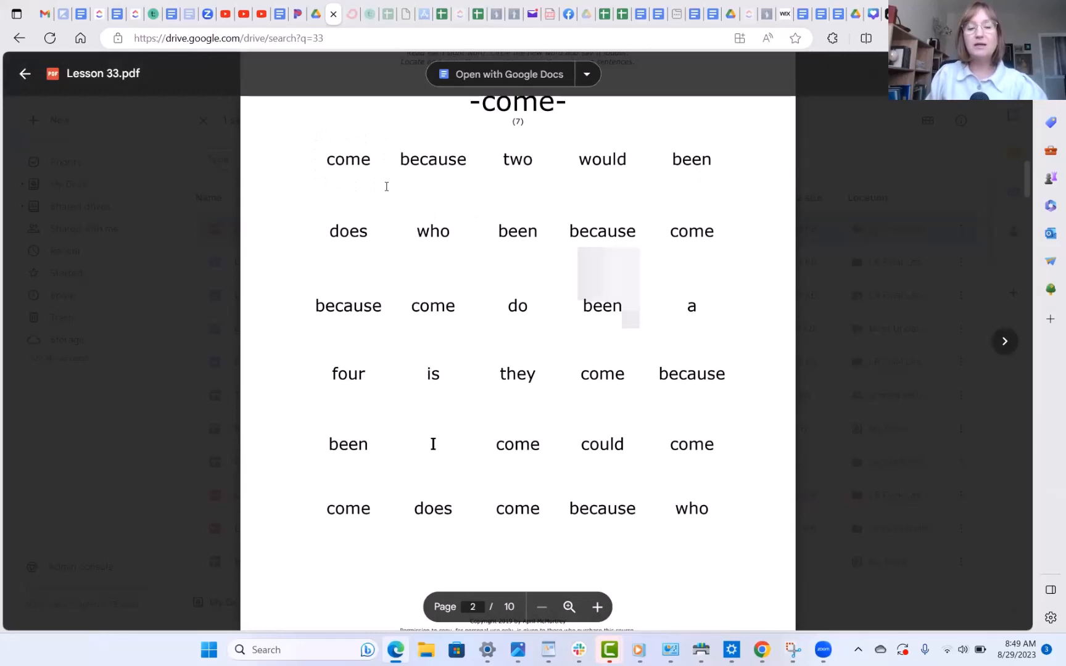
pyautogui.scroll(-3)
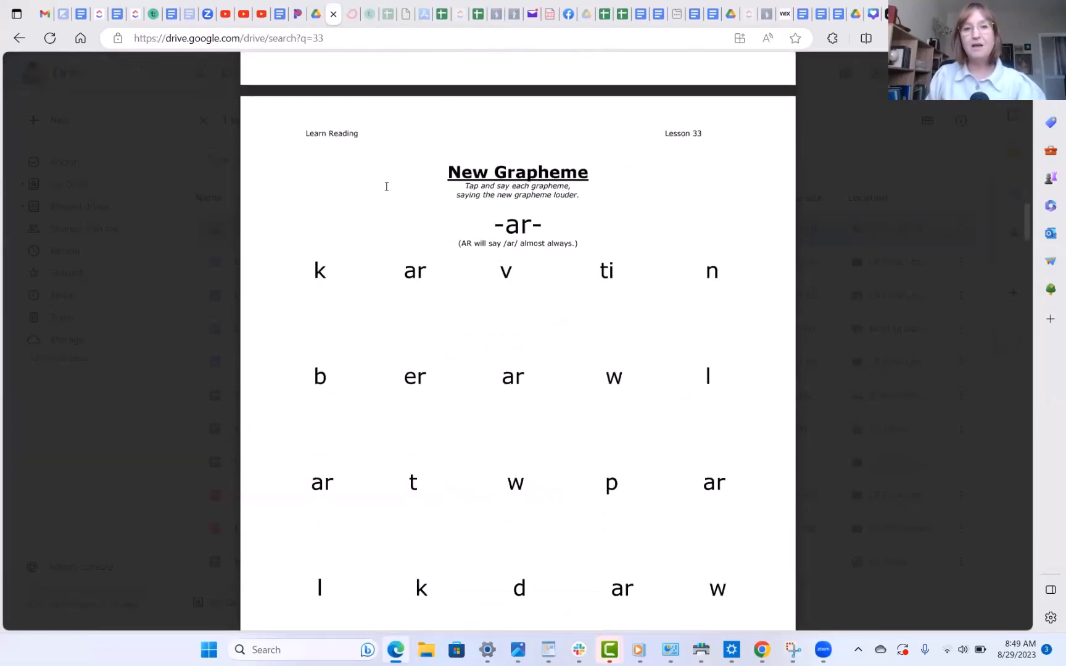
pyautogui.scroll(-3)
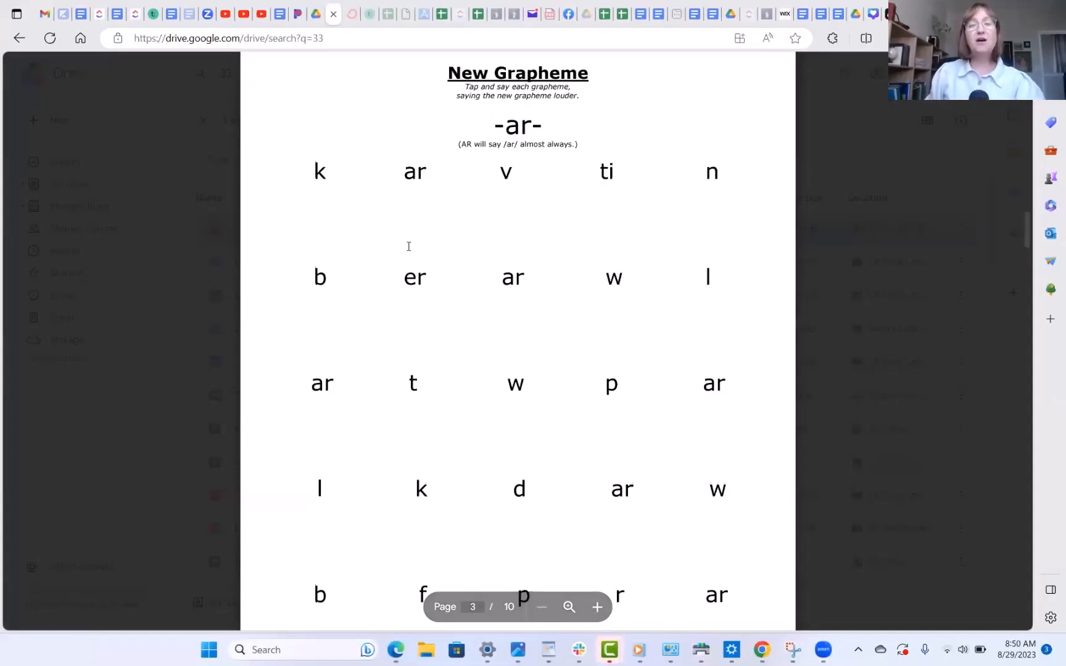
pyautogui.scroll(-3)
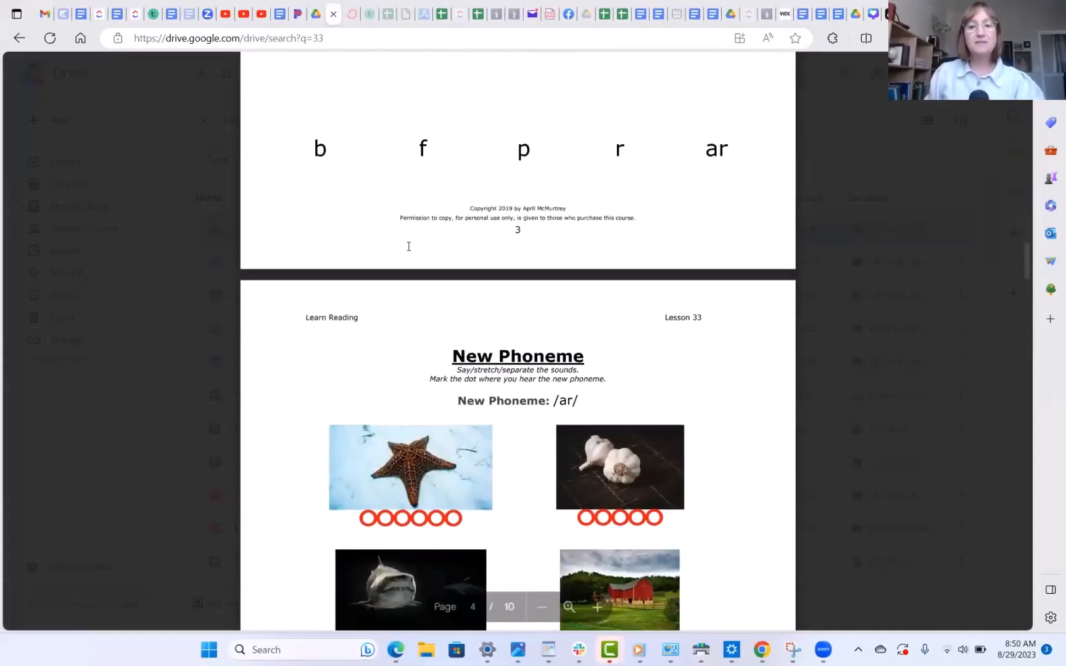
pyautogui.scroll(-3)
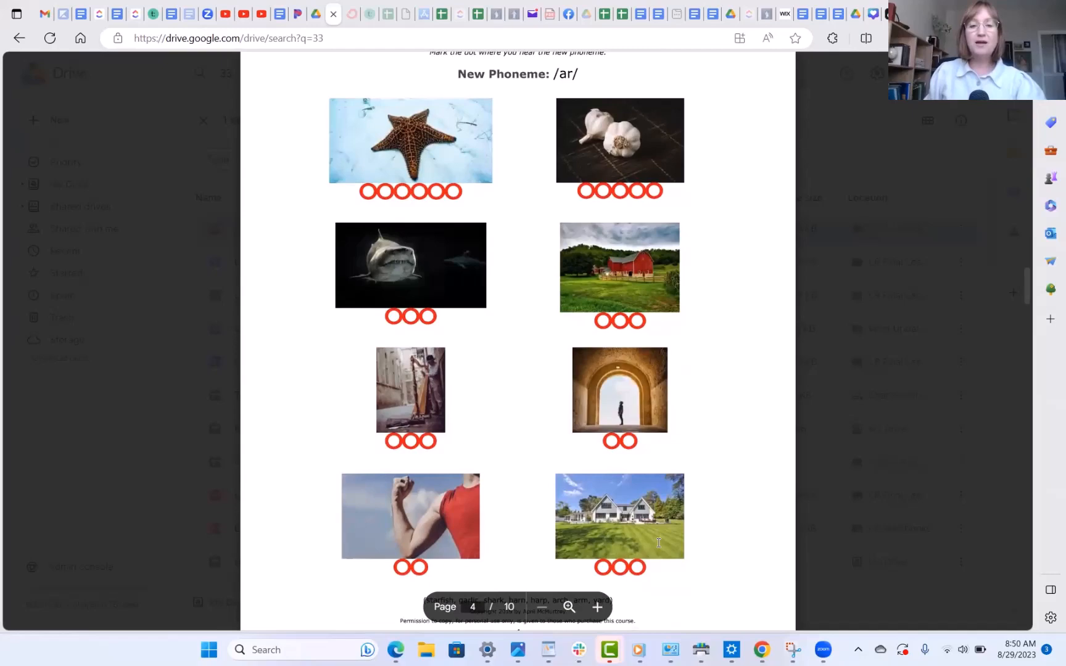
pyautogui.scroll(-3)
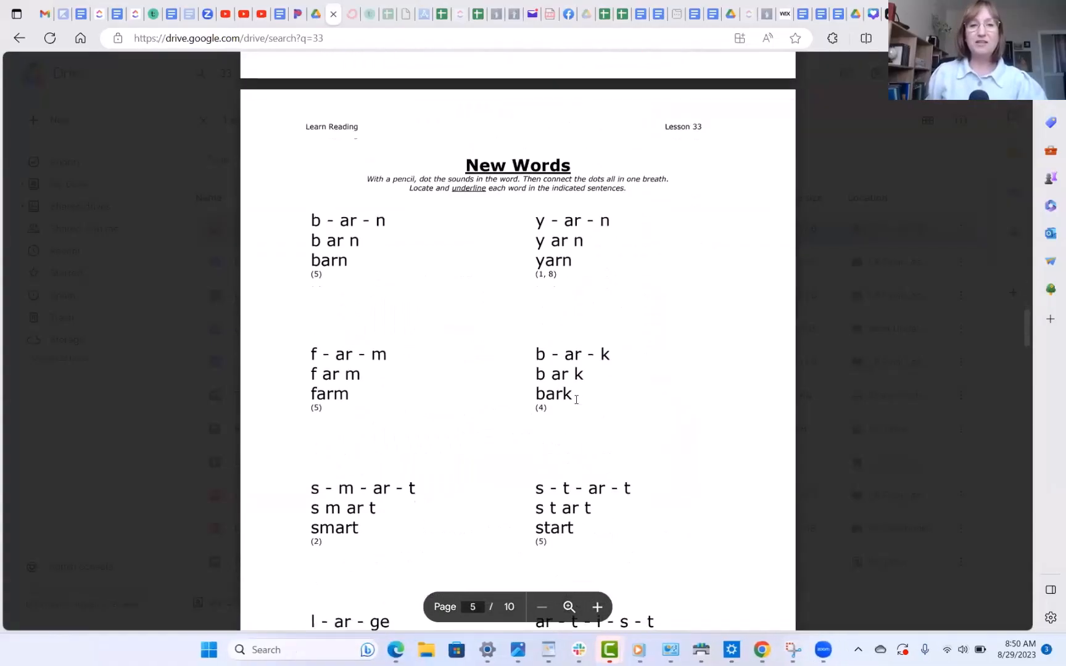
pyautogui.scroll(3)
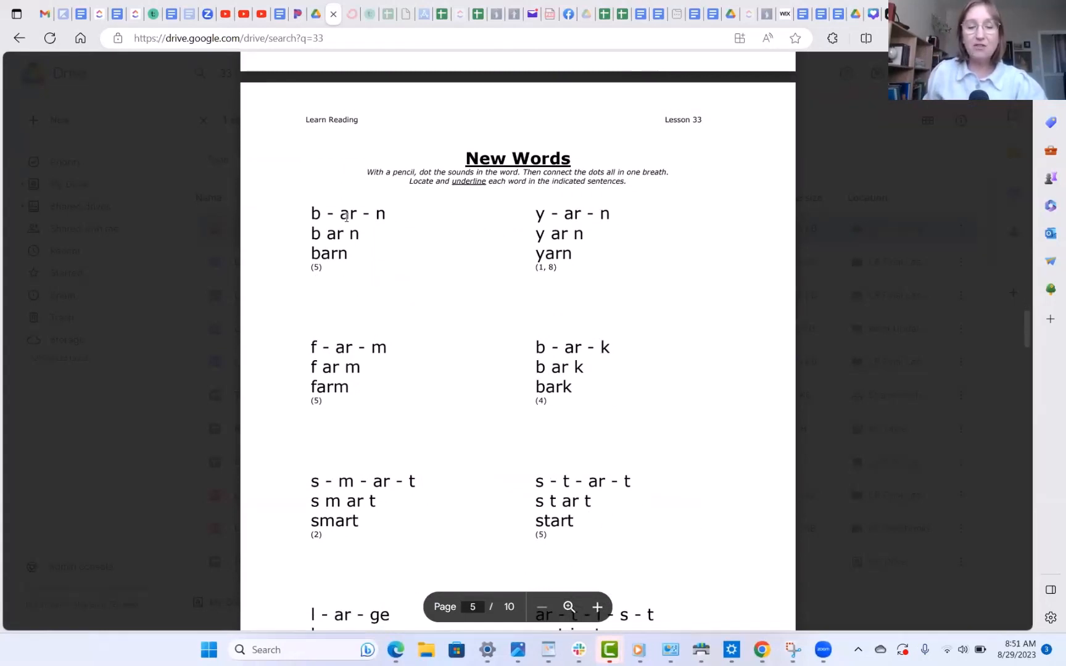
pyautogui.moveTo(473, 544)
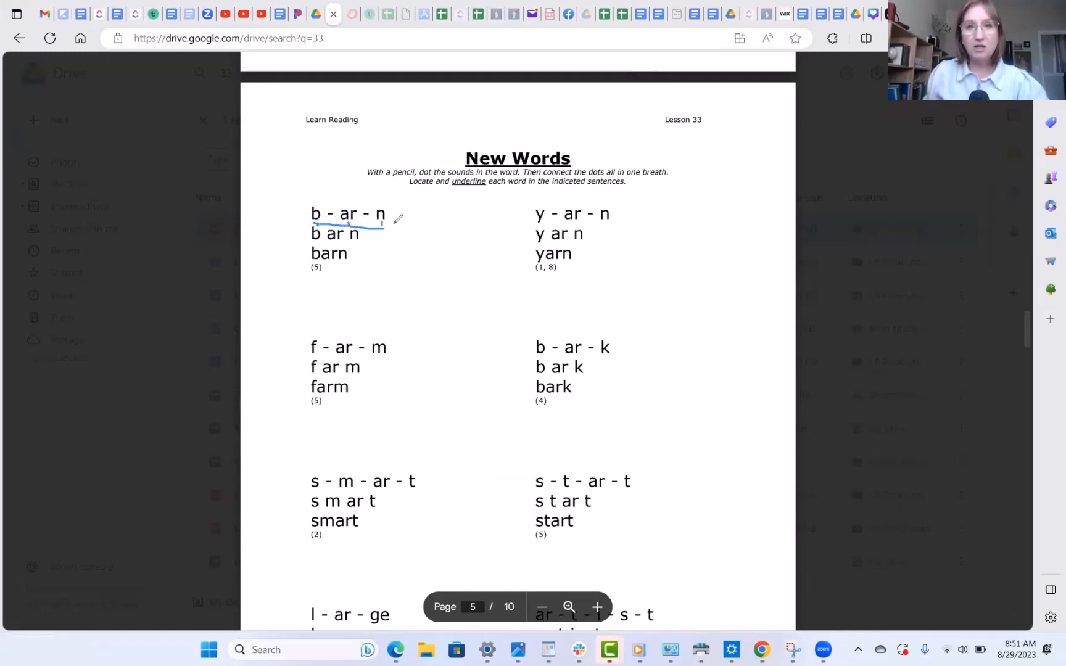
pyautogui.moveTo(597, 205)
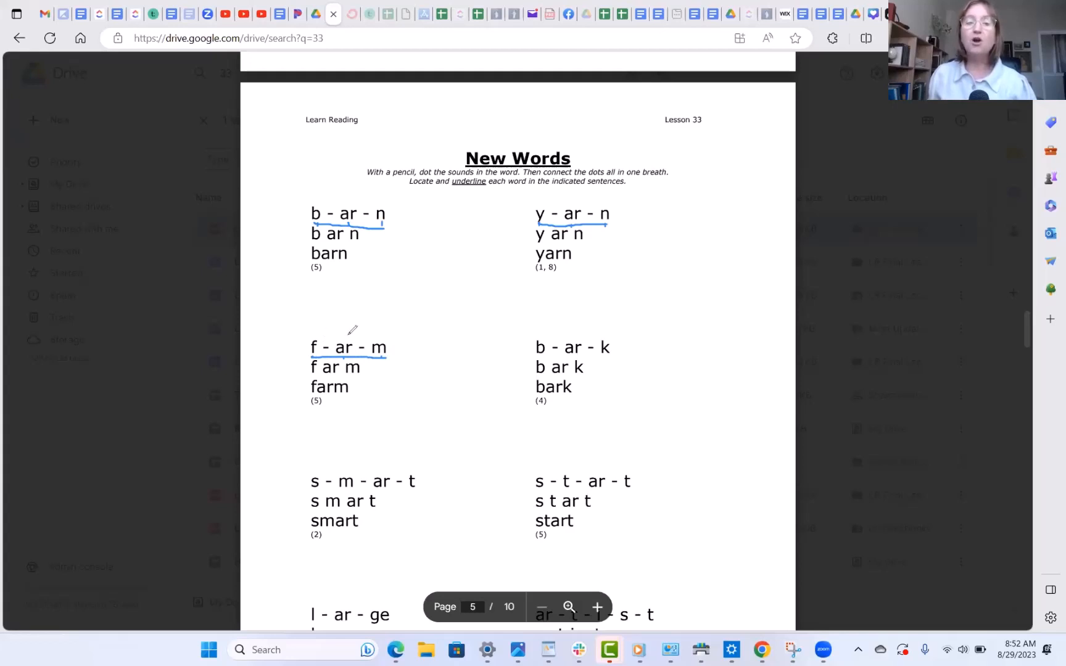
pyautogui.moveTo(388, 333)
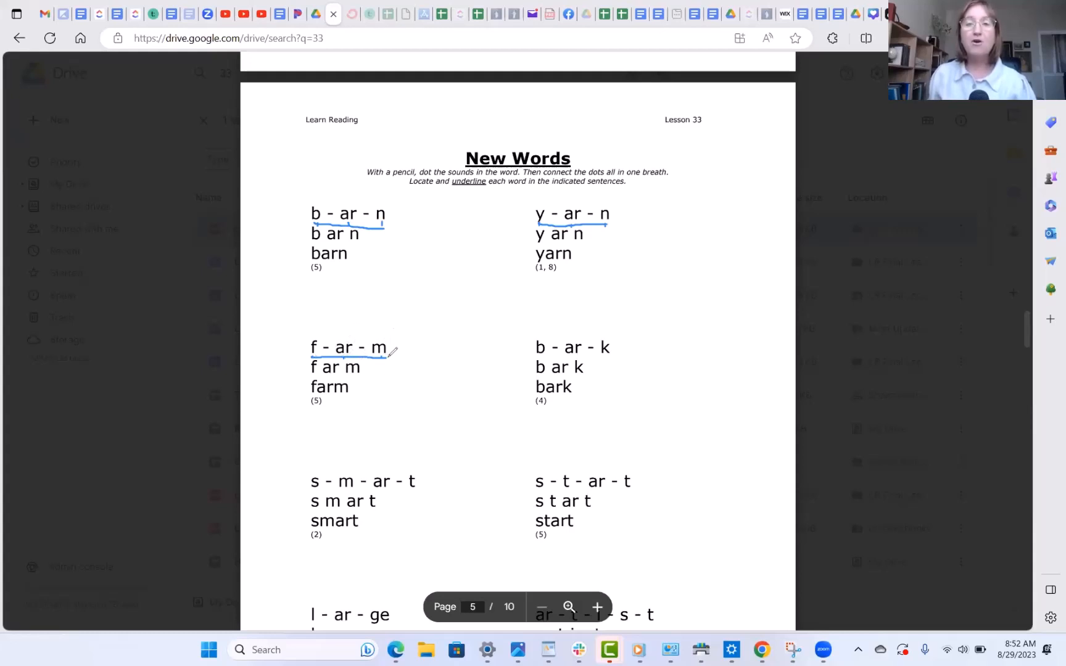
pyautogui.moveTo(489, 313)
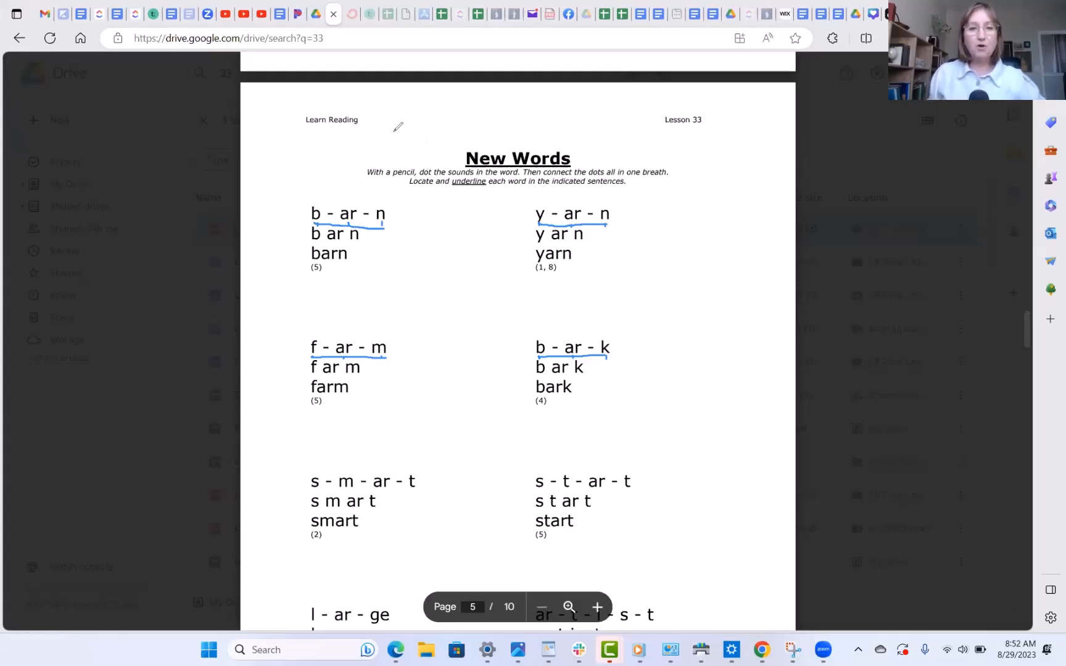
pyautogui.scroll(-3)
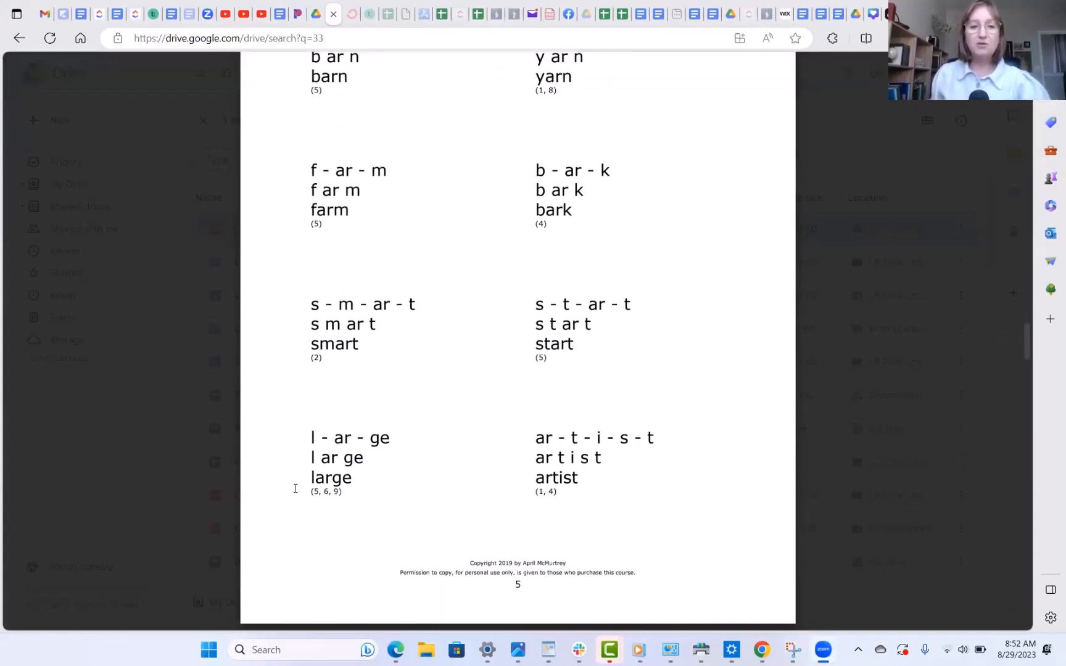
pyautogui.scroll(-3)
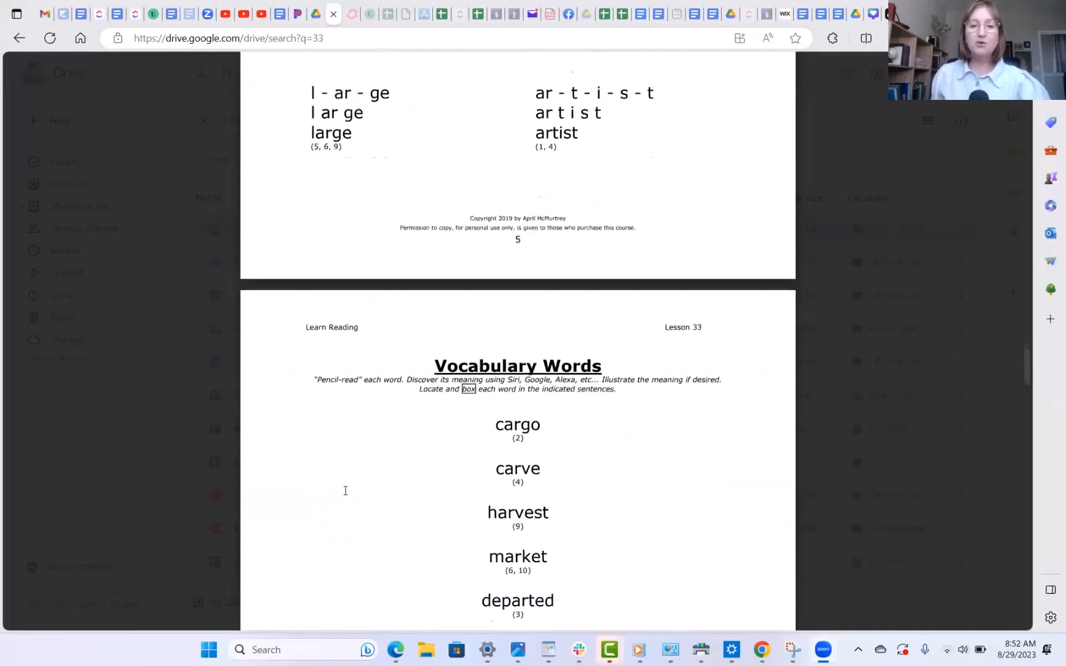
pyautogui.scroll(-3)
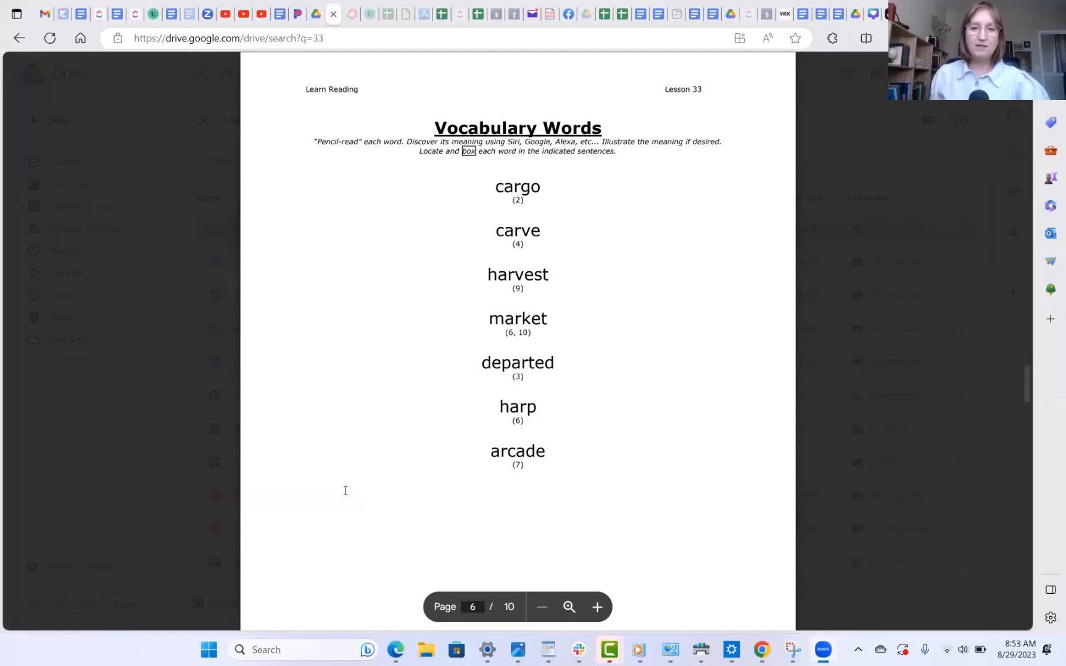
pyautogui.scroll(-3)
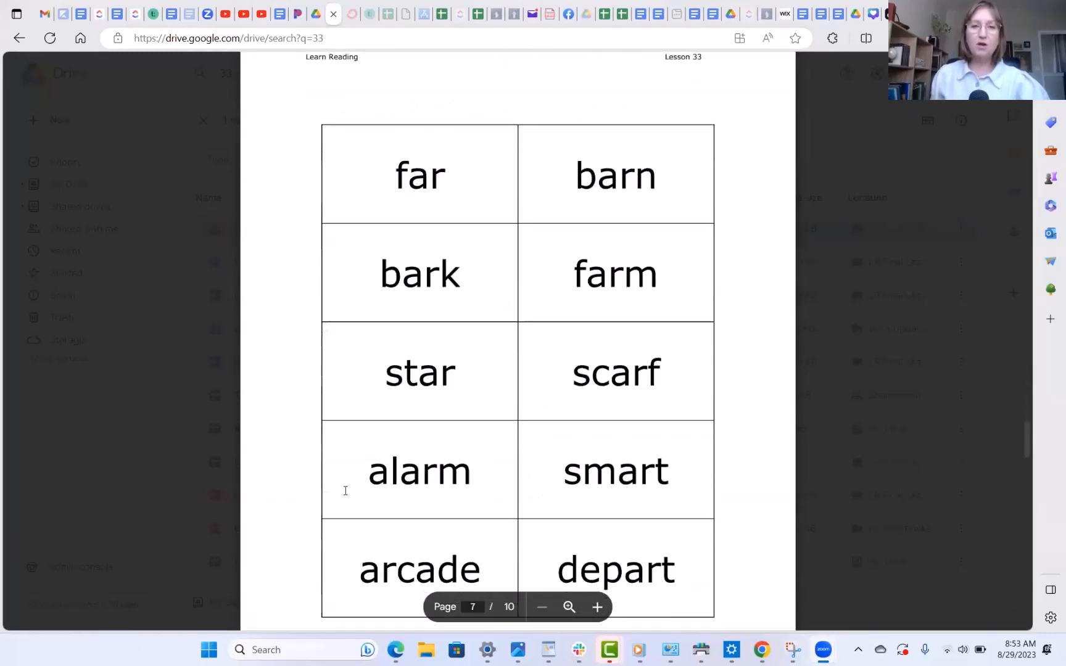
pyautogui.scroll(3)
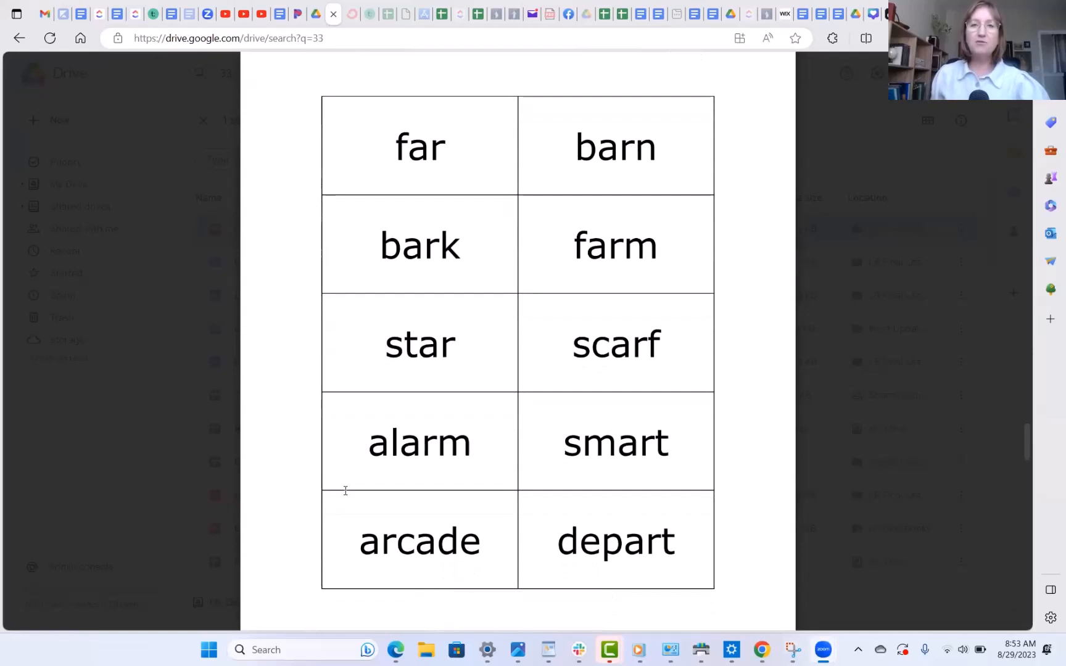
pyautogui.scroll(-3)
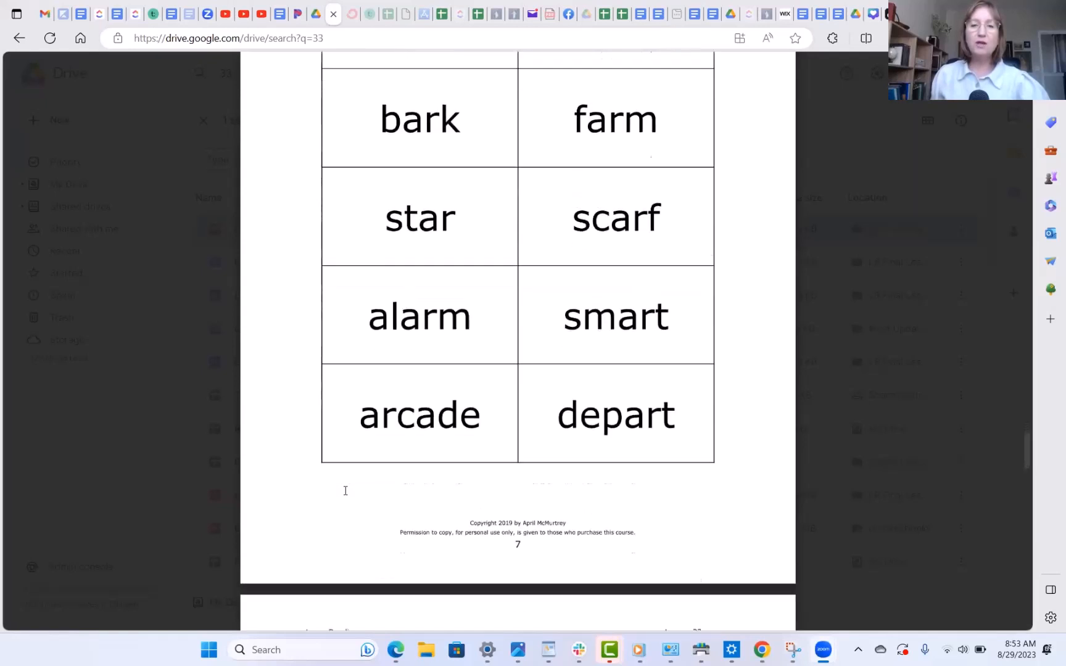
pyautogui.scroll(-3)
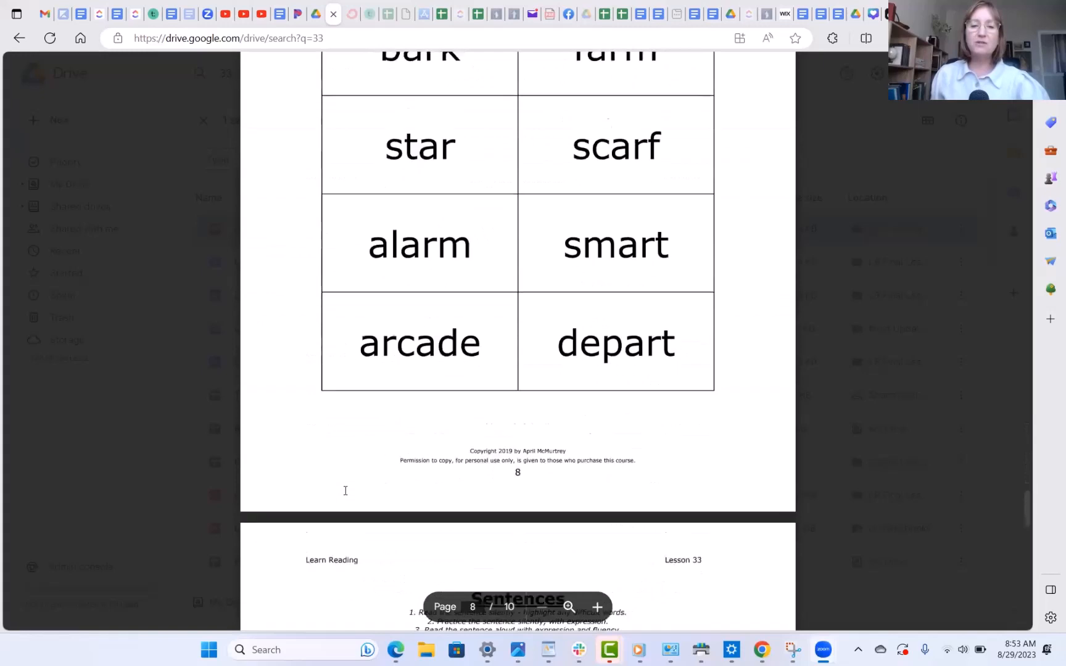
pyautogui.scroll(-3)
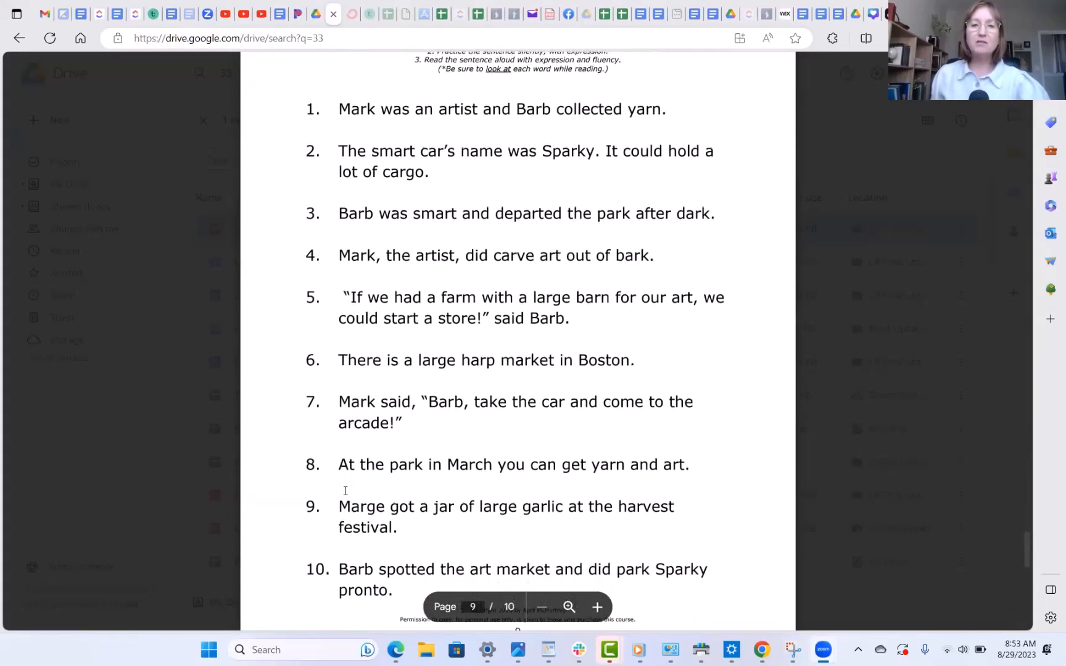
pyautogui.scroll(-3)
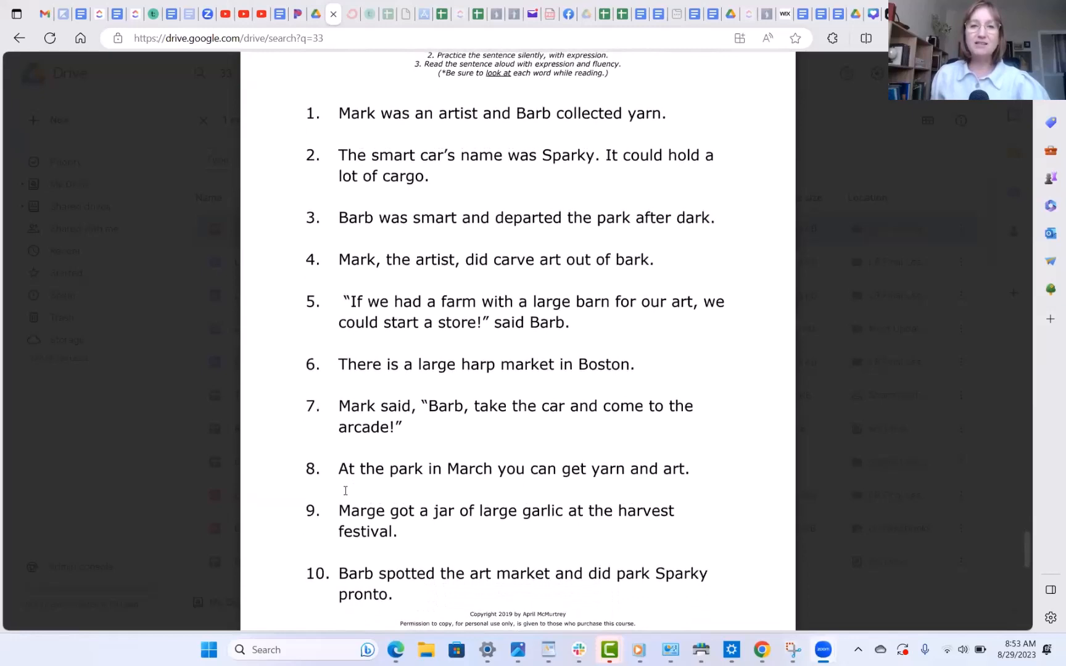
pyautogui.scroll(-3)
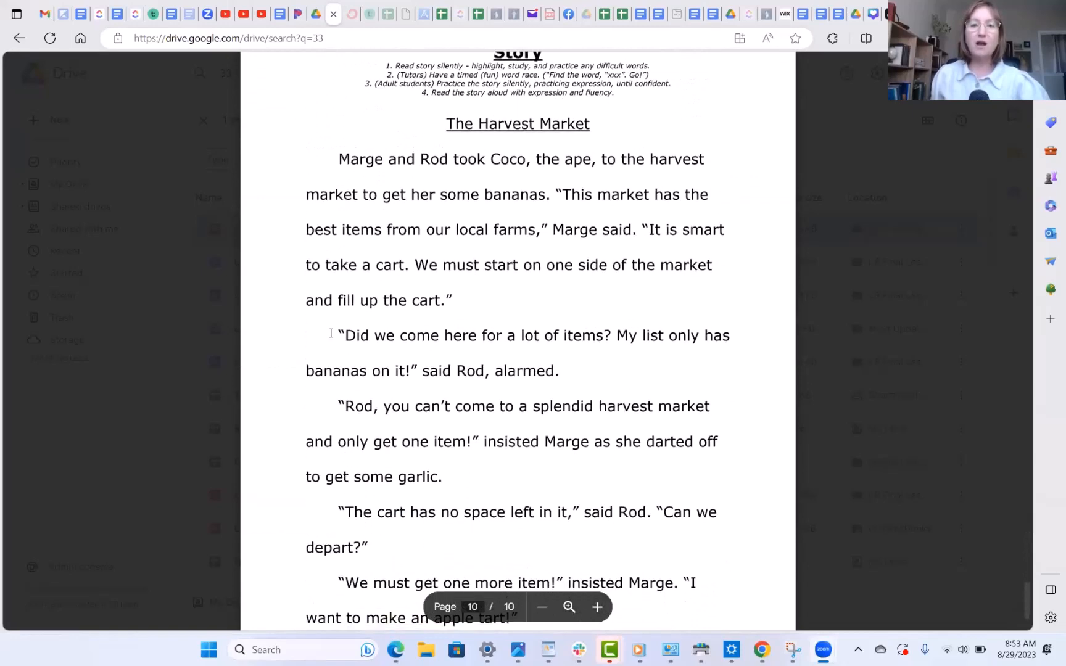
pyautogui.moveTo(636, 191)
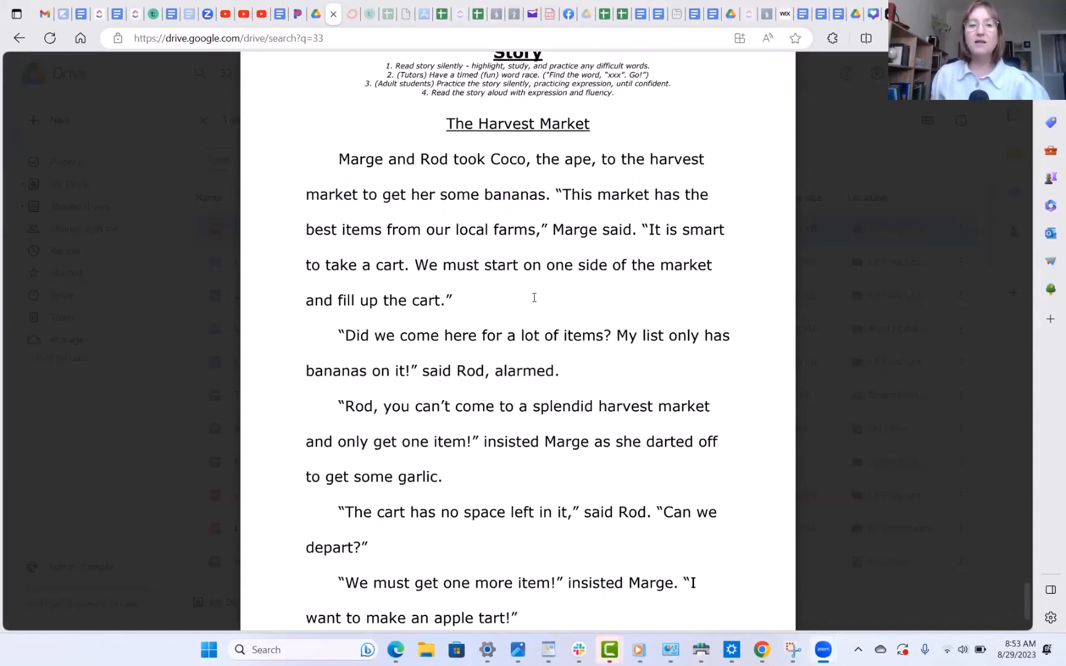
pyautogui.moveTo(649, 360)
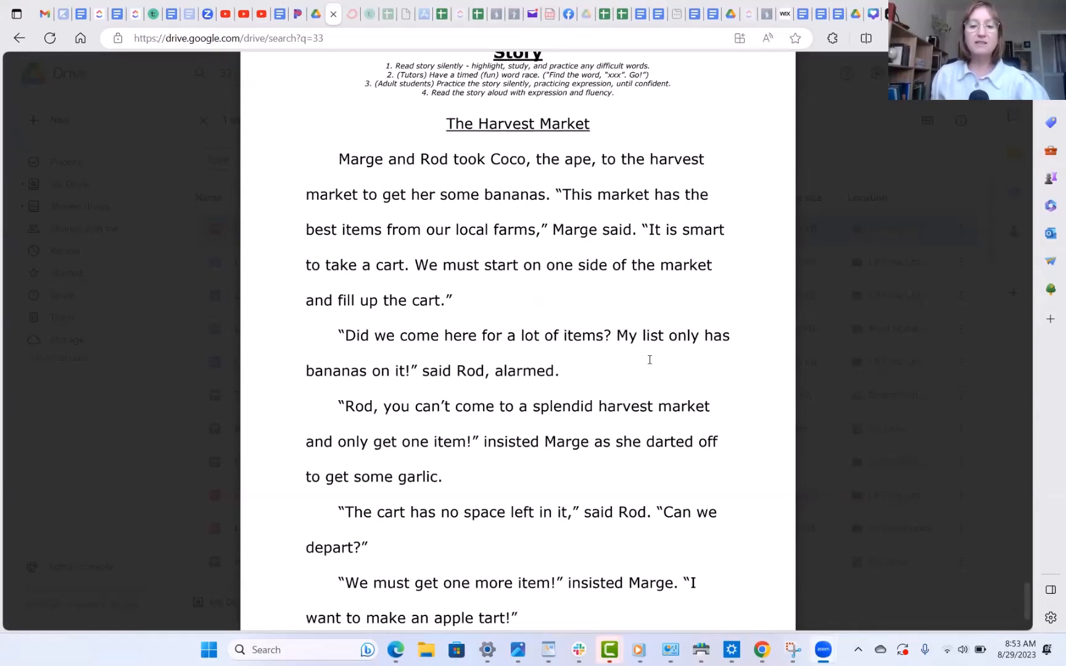
pyautogui.scroll(-3)
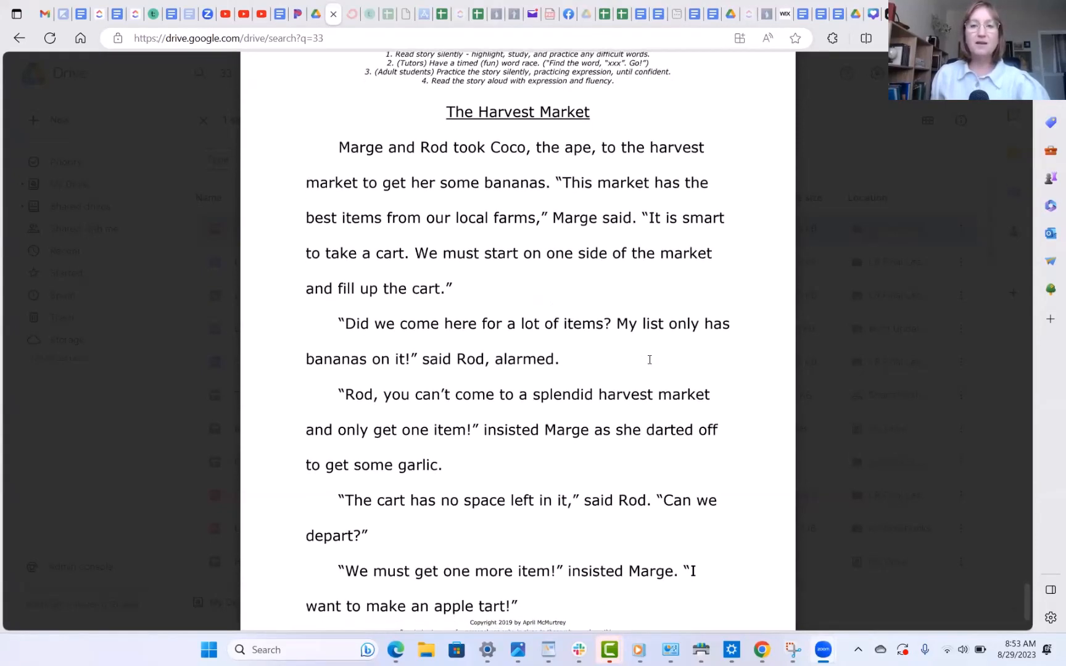